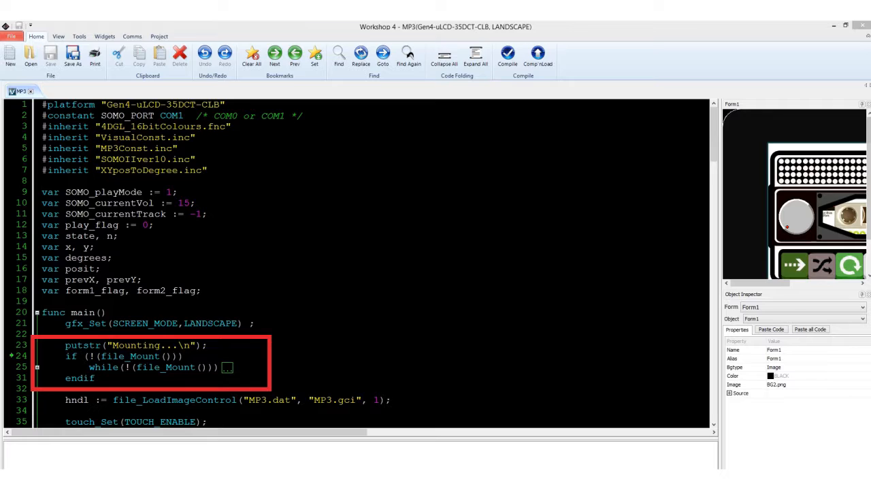
scroll(down, 3)
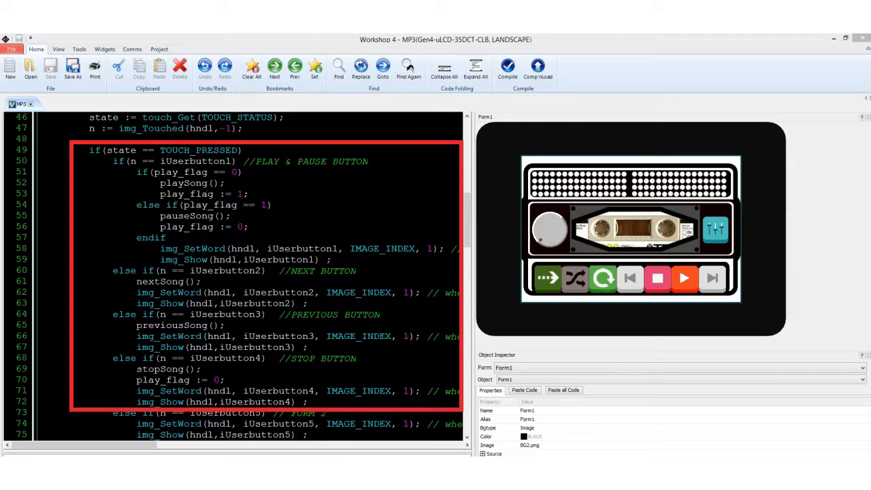
scroll(down, 3)
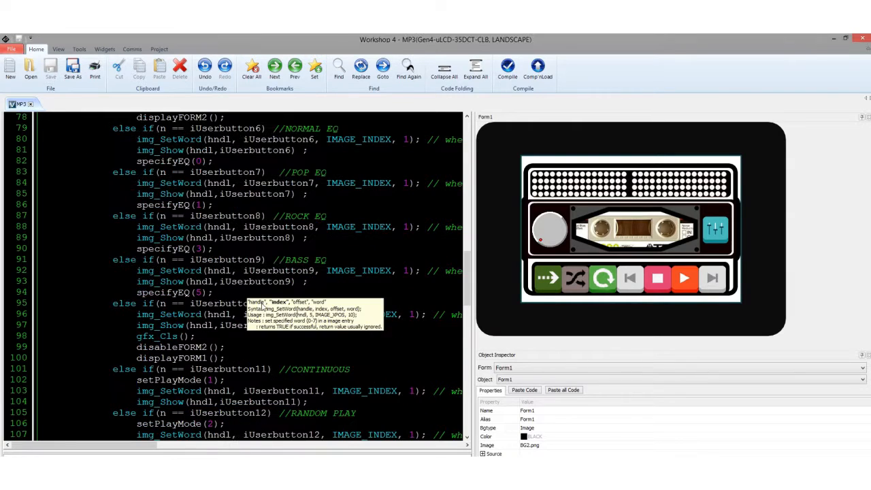